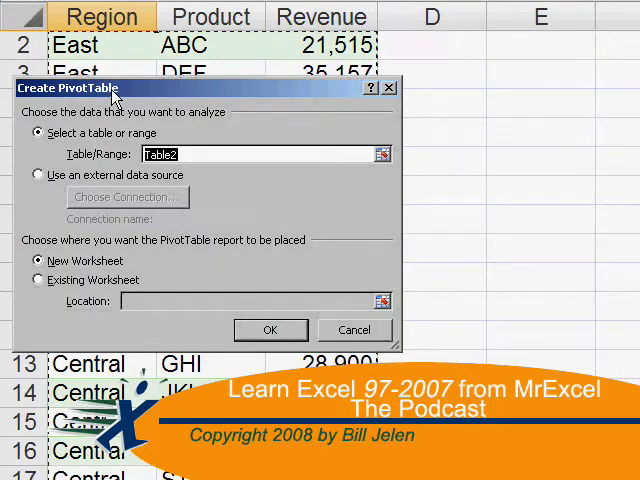
# Select the Acct heading in B1 to copy it across to G1
pyautogui.click(270, 330)
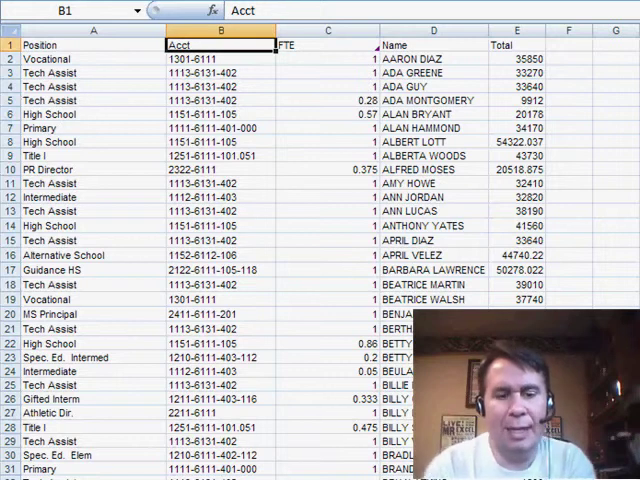
# Run Advanced Filter to copy unique Acct records from column B into column G
pyautogui.click(616, 44)
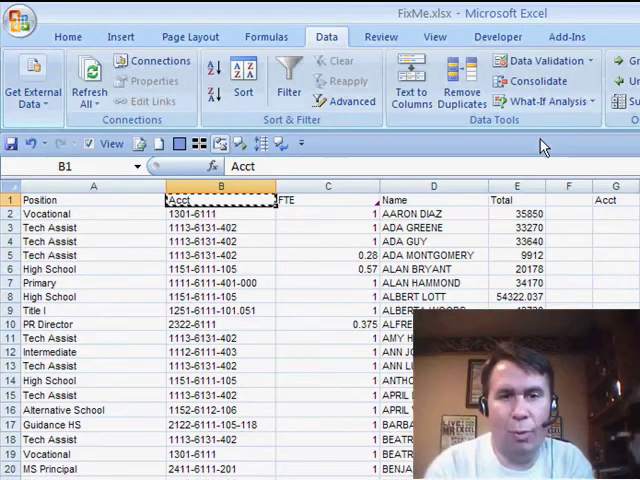
pyautogui.moveTo(352, 100)
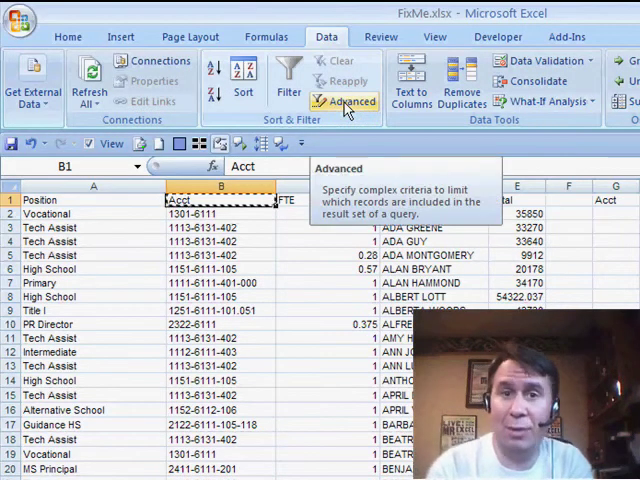
pyautogui.click(352, 100)
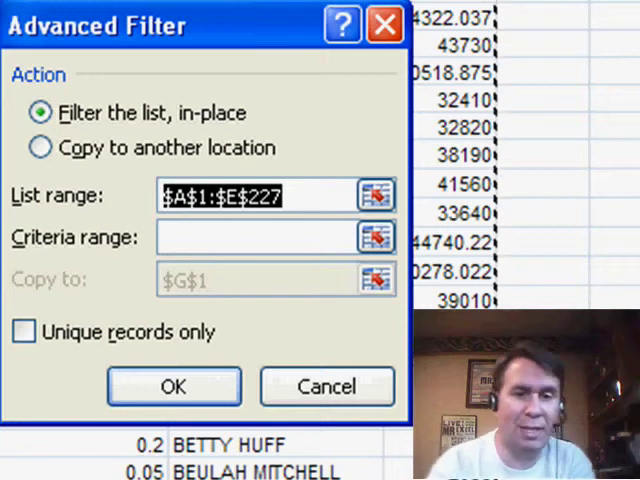
pyautogui.click(42, 148)
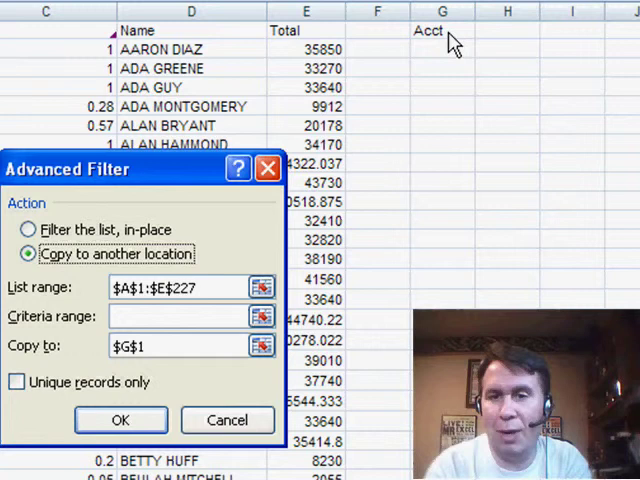
pyautogui.click(16, 382)
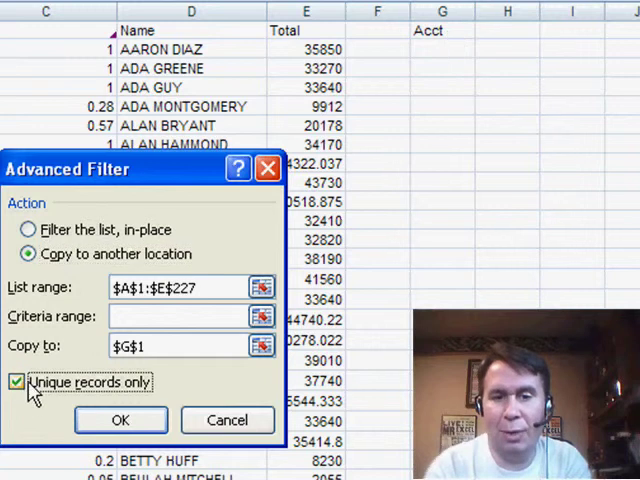
pyautogui.click(120, 420)
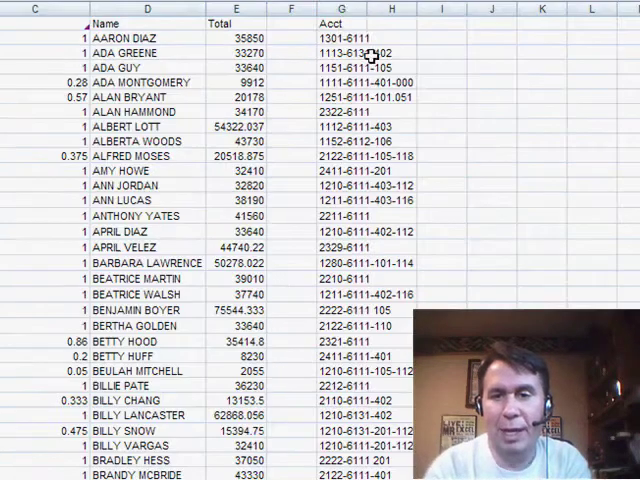
# Scroll back to row 1 to add FTE and Total headings in H1 and I1
pyautogui.scroll(-3)
pyautogui.write('Total')
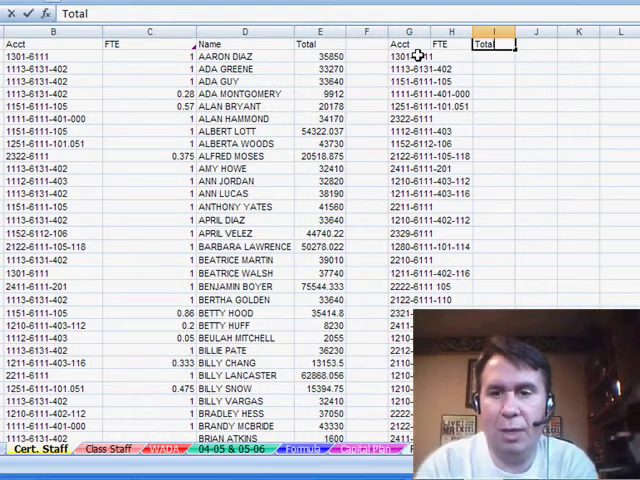
# Begin =SUMIF($B$2:$B$227,$G2, in H2 to total FTE for the G2 account
pyautogui.write('=SUMIF($B$2:$B$227')
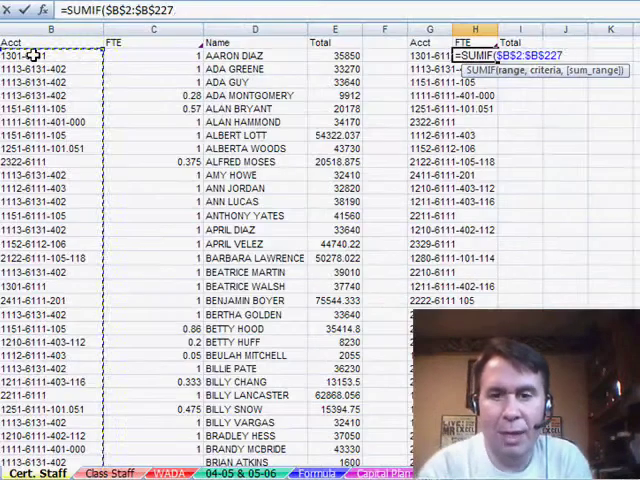
pyautogui.write(',G2')
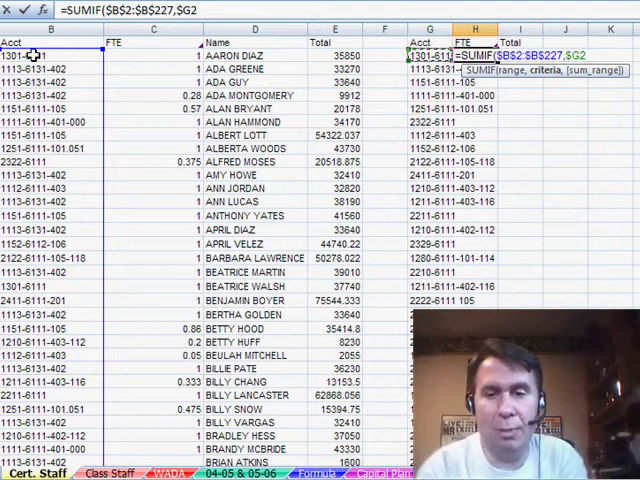
pyautogui.write(',')
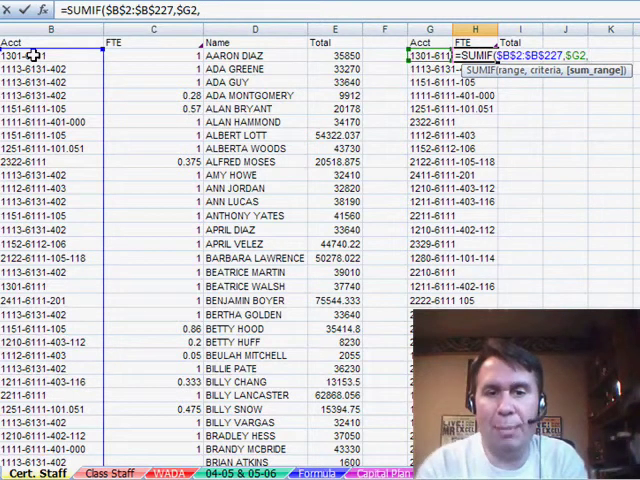